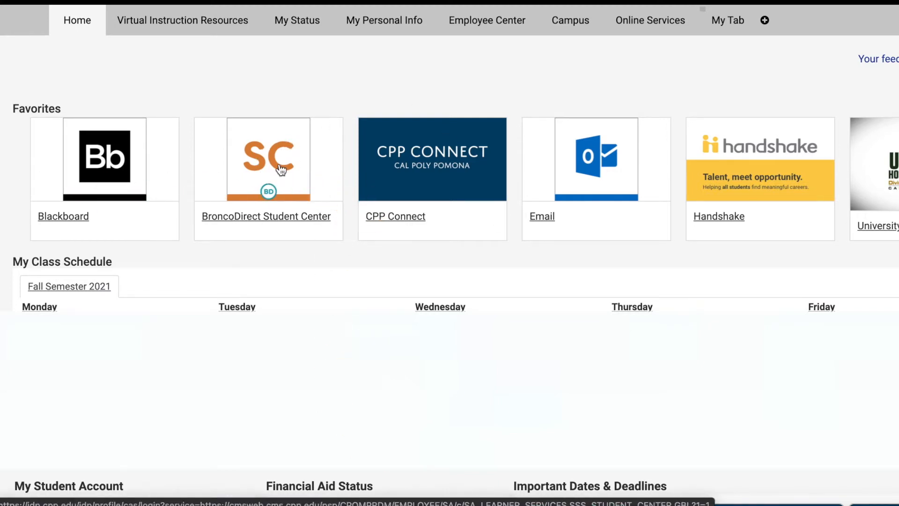
Open the BroncoDirect Student Center tile from the portal's Favorites.
left_click(268, 159)
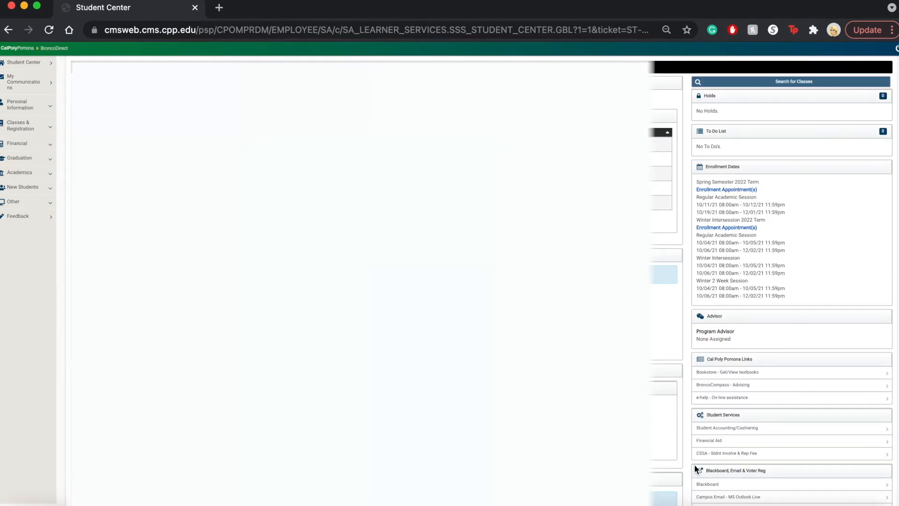
mouse_move(657, 373)
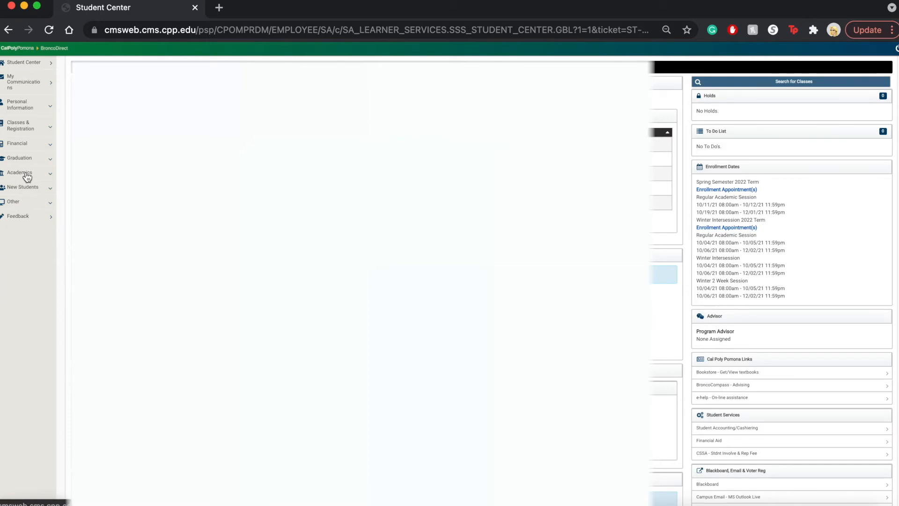
Expand the Academics links and go to My Unofficial Transcript.
left_click(19, 173)
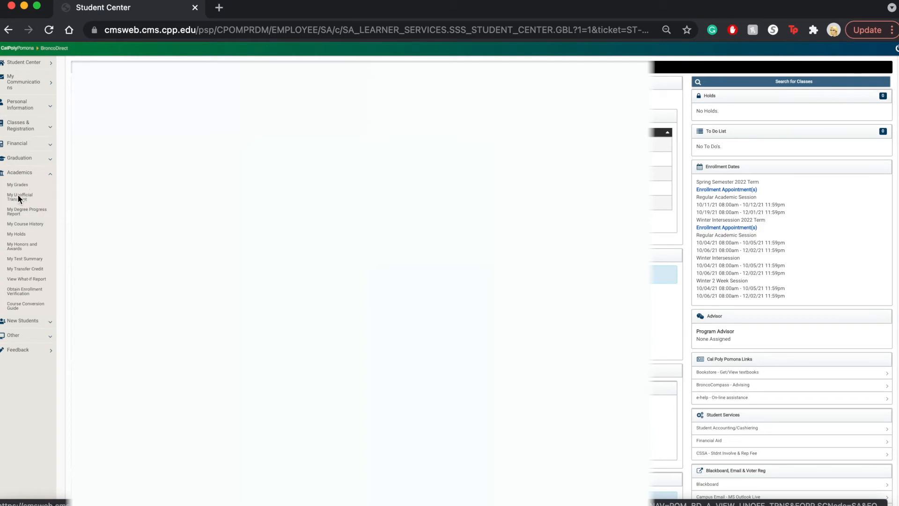
left_click(19, 197)
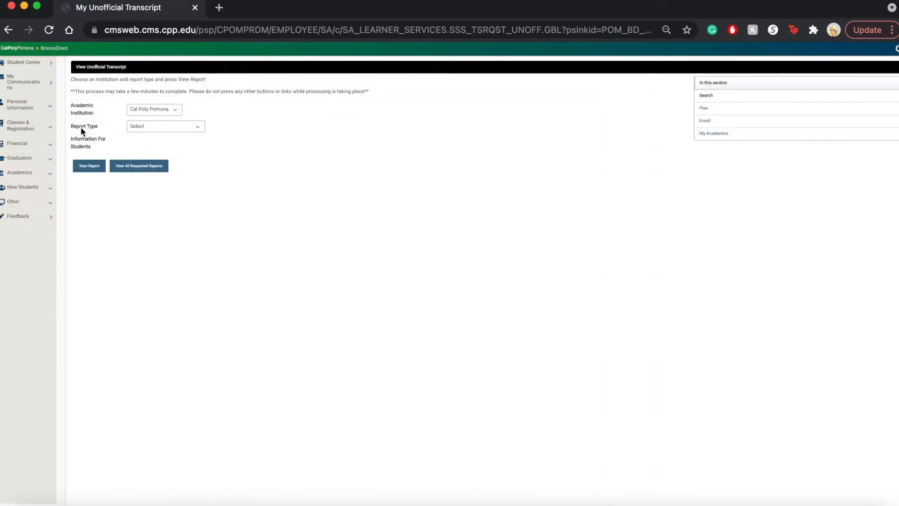
Set the report type to Cal Poly Pomona Unofficial and list all requested reports.
left_click(165, 126)
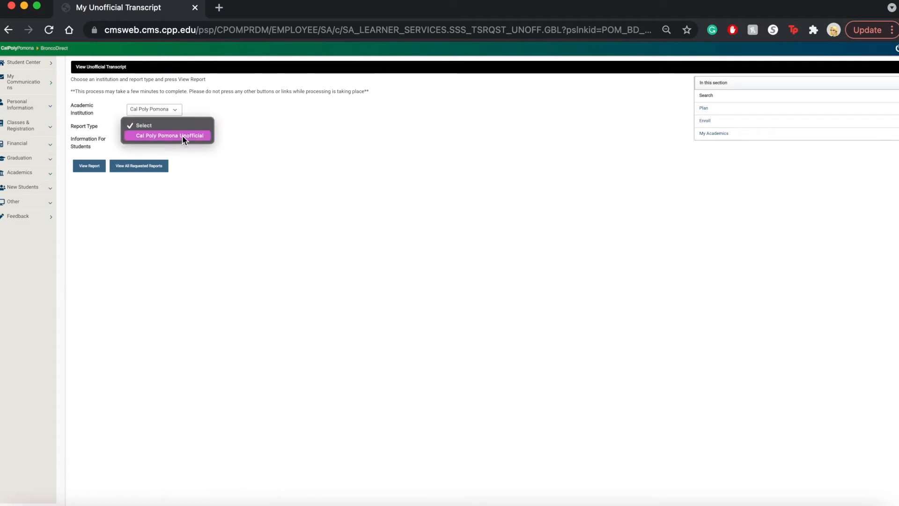
left_click(167, 136)
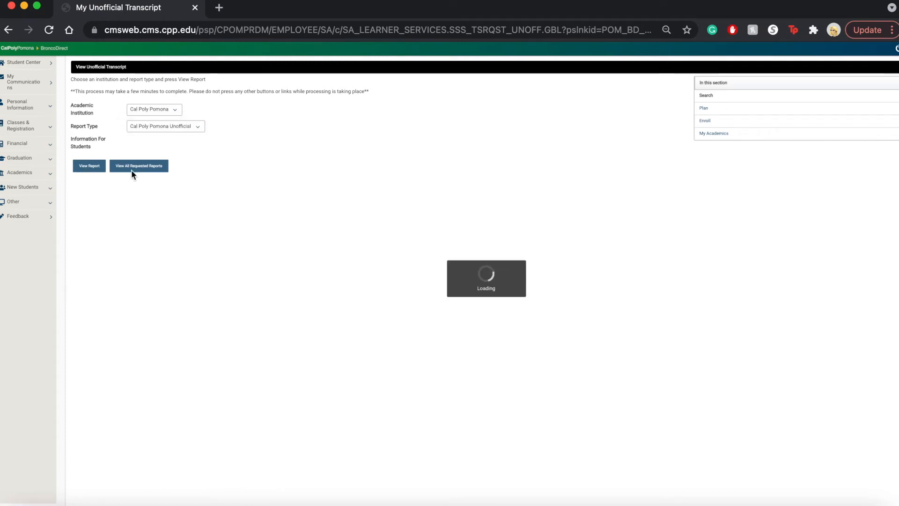
left_click(138, 165)
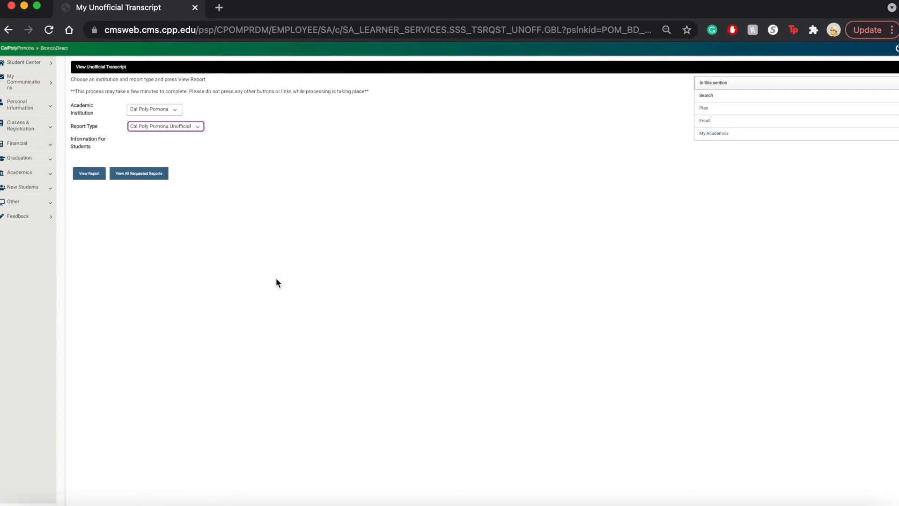
mouse_move(286, 233)
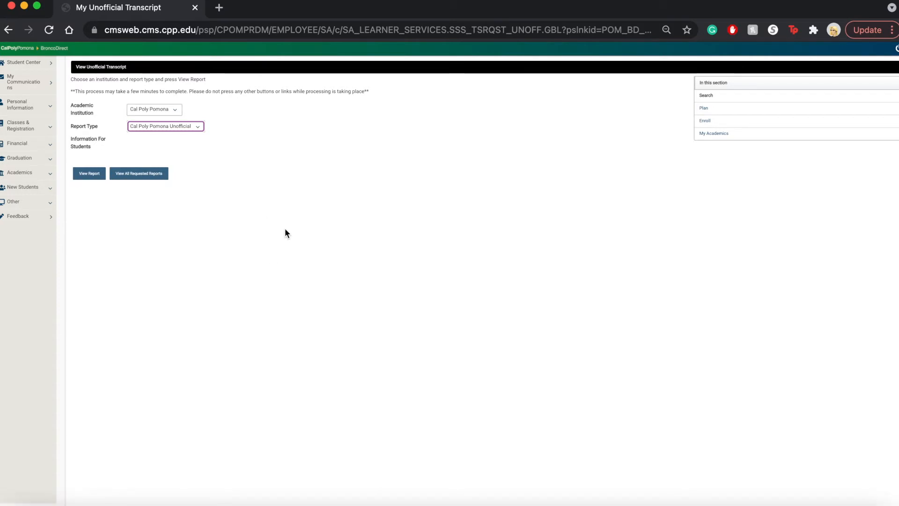
mouse_move(80, 192)
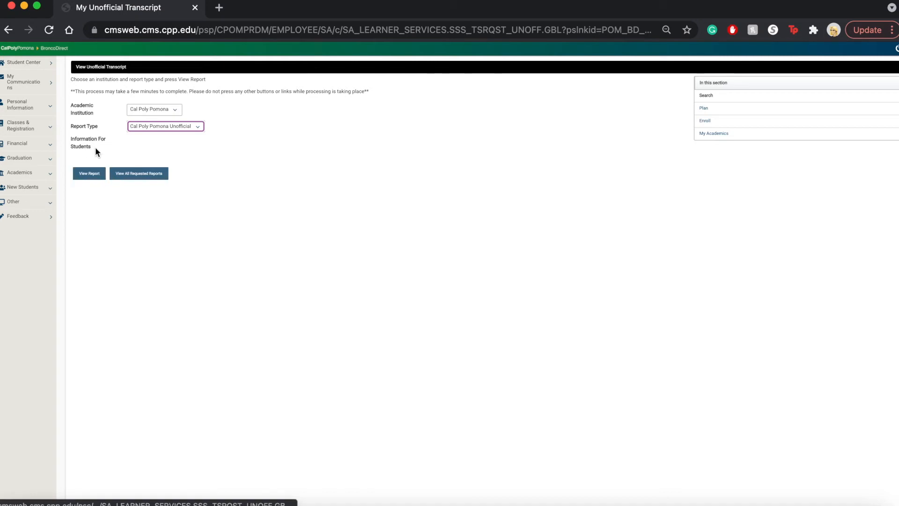
View the unofficial transcript report, allowing the site to open a new window.
left_click(89, 174)
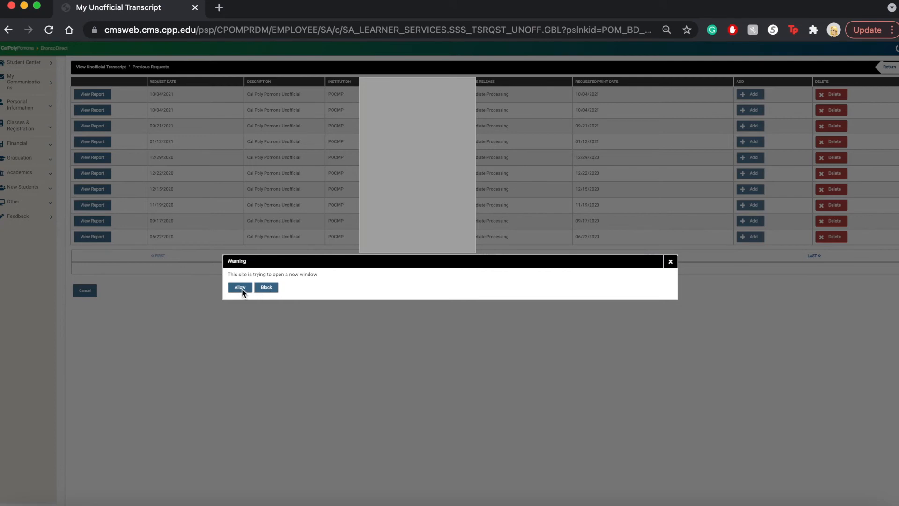
left_click(239, 287)
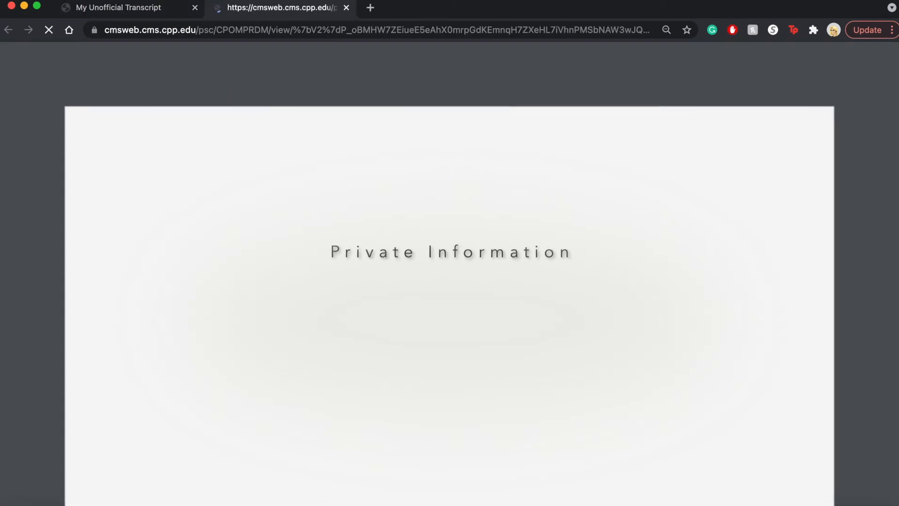
Download the four-page unofficial transcript PDF from the Chrome viewer.
left_click(666, 30)
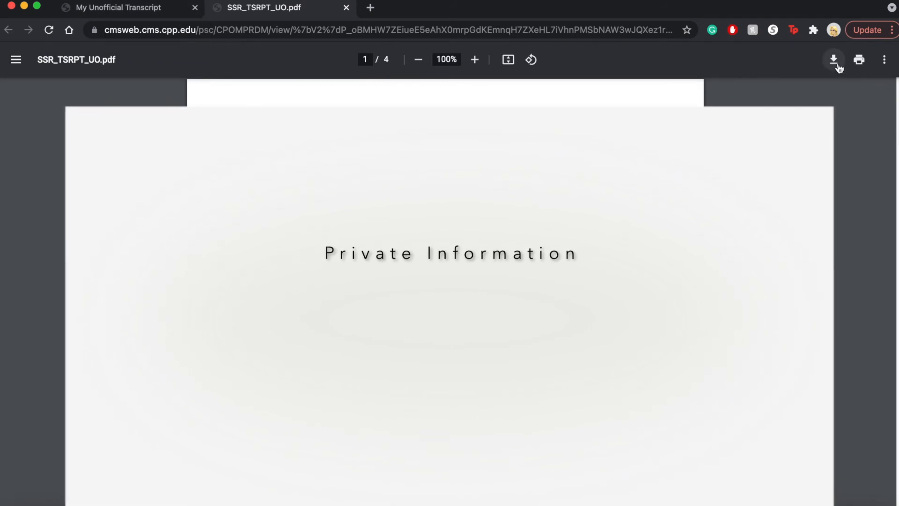
mouse_move(834, 59)
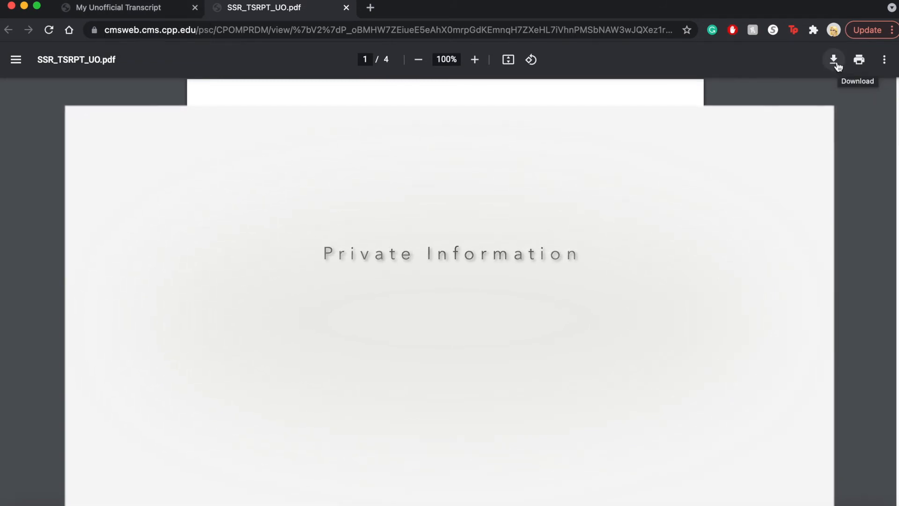
left_click(119, 7)
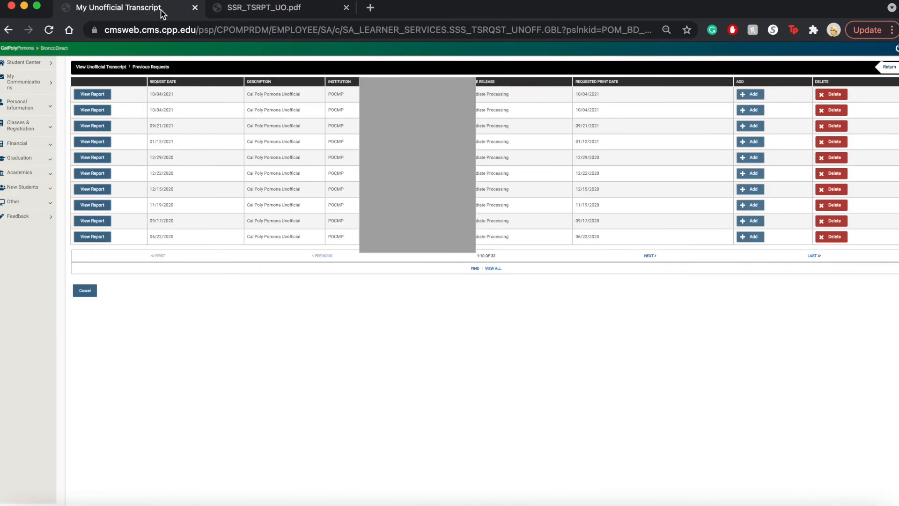
mouse_move(270, 276)
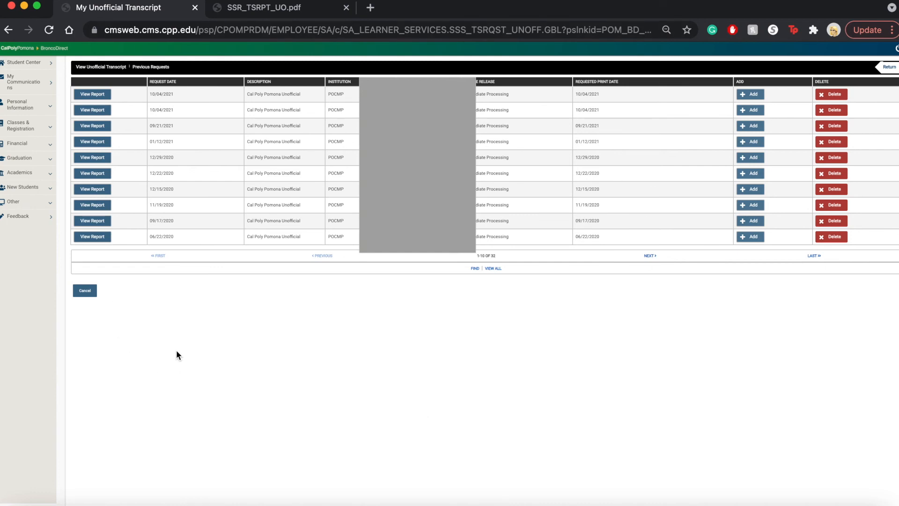
Return to the My Unofficial Transcript tab showing the Previous Requests table.
left_click(92, 189)
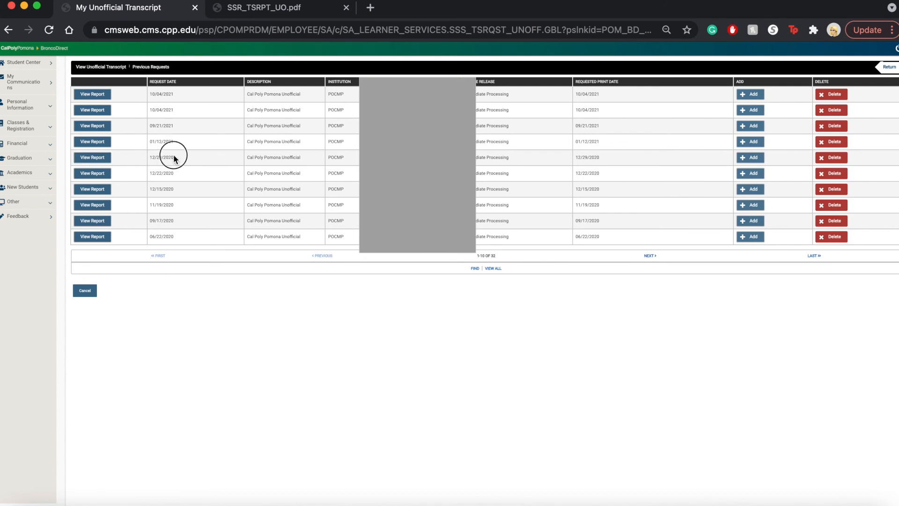
mouse_move(418, 407)
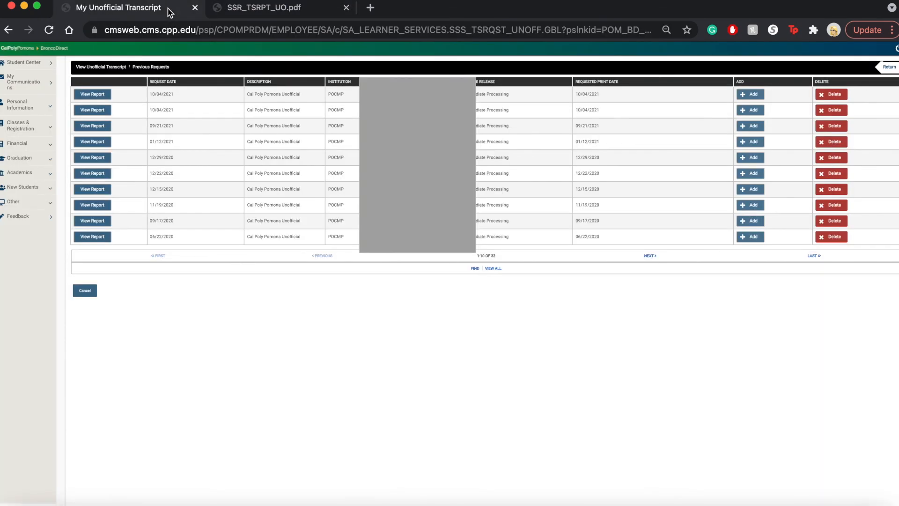
mouse_move(251, 327)
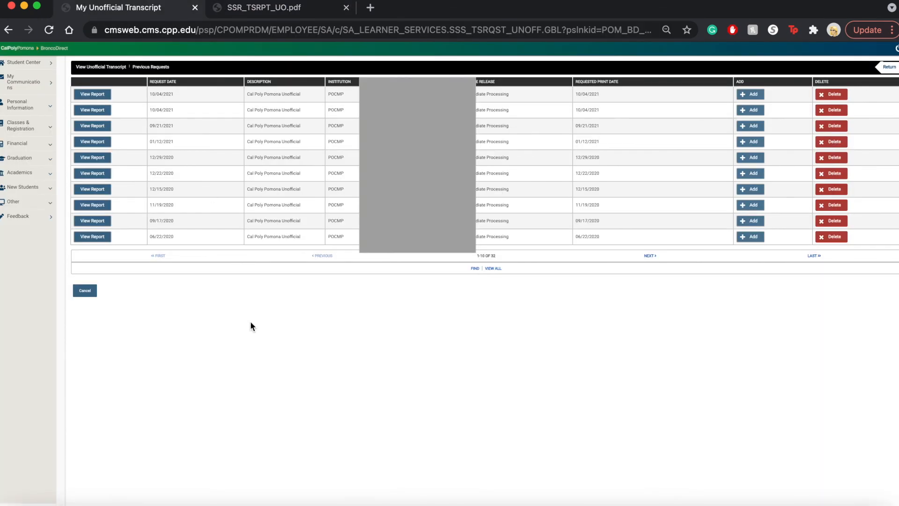